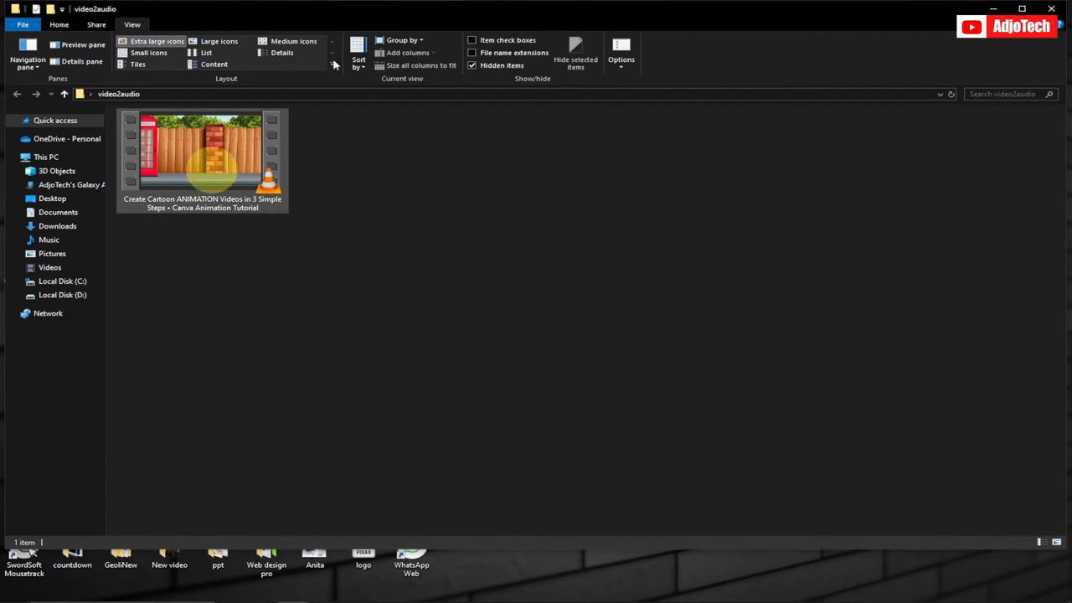
mouse_move(176, 231)
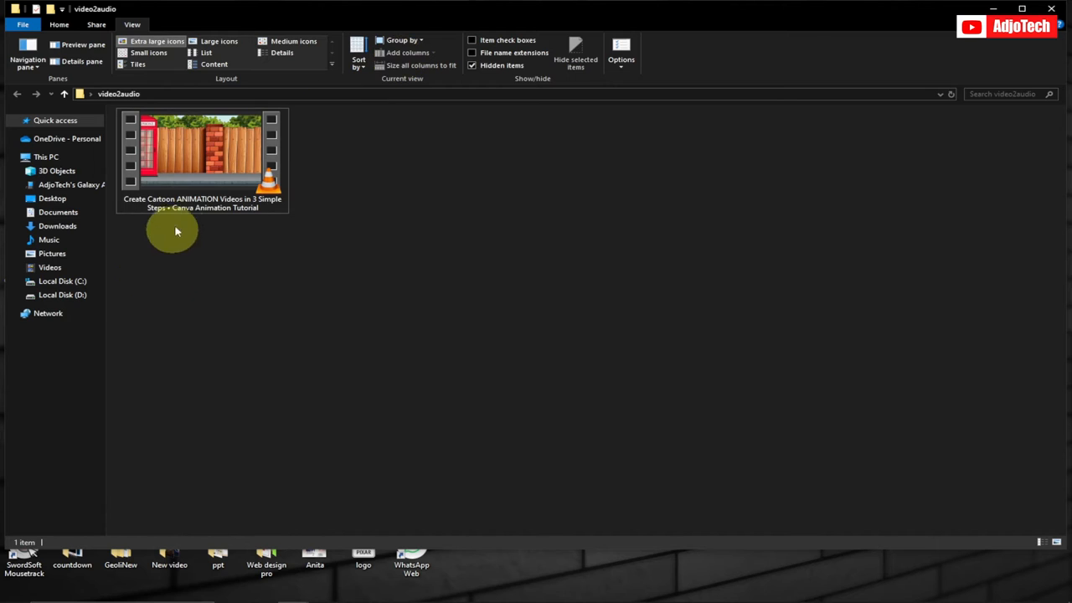
mouse_move(409, 264)
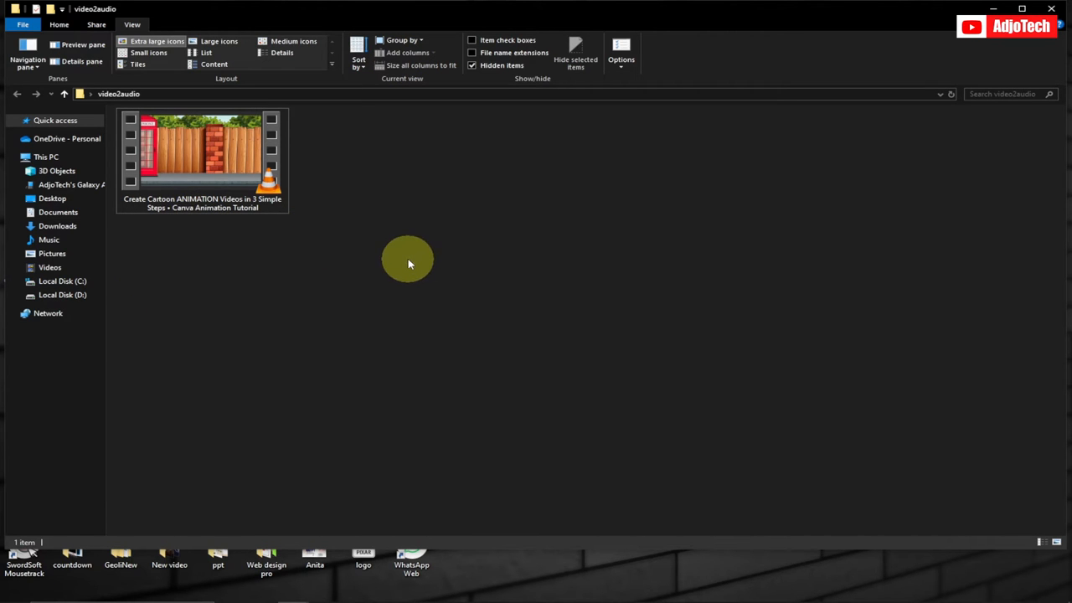
mouse_move(456, 268)
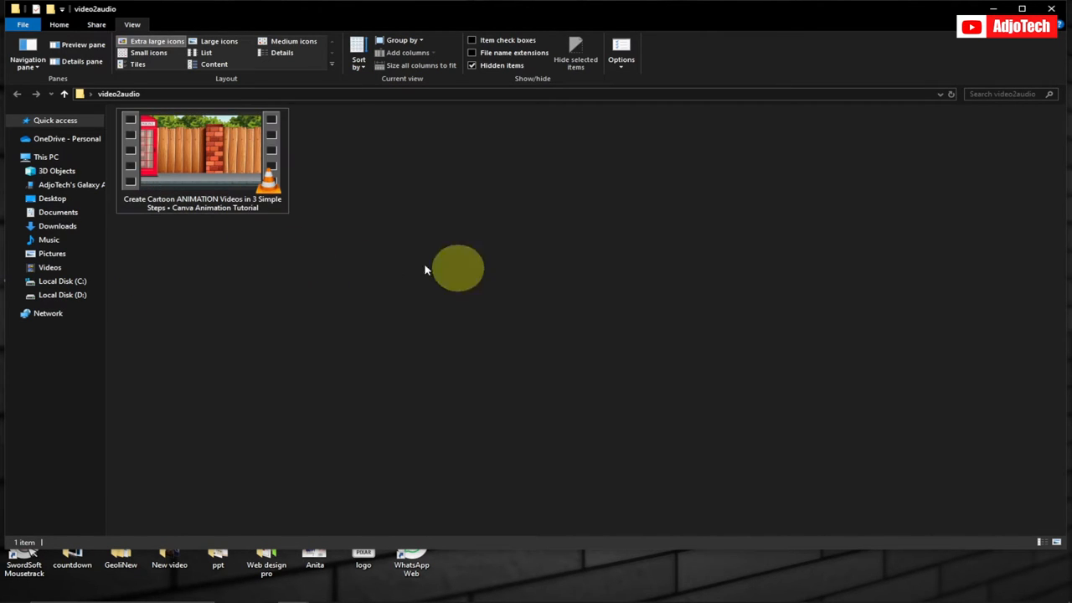
mouse_move(270, 201)
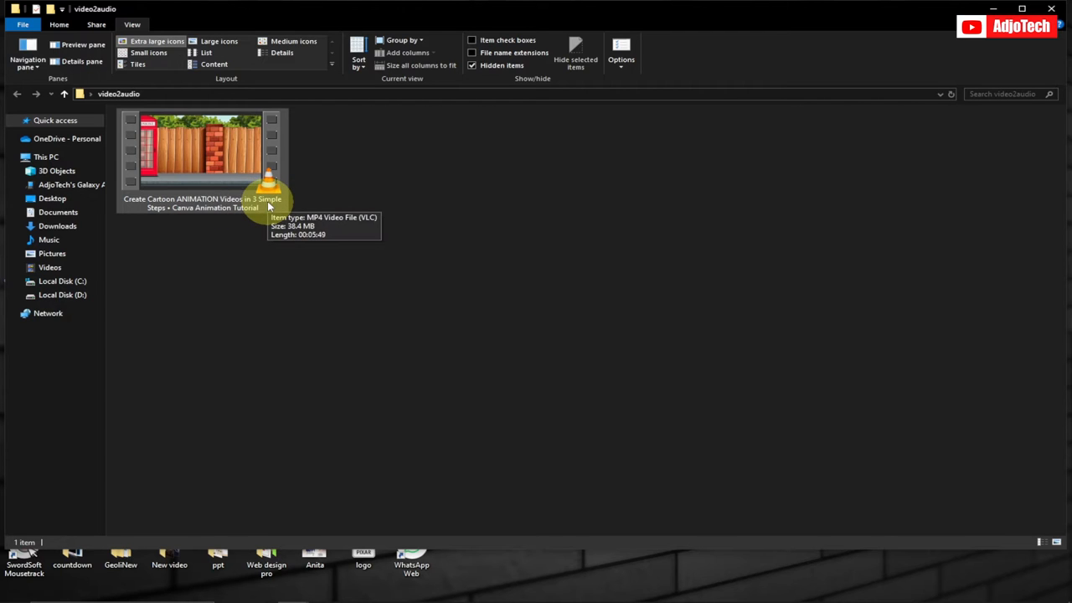
mouse_move(392, 287)
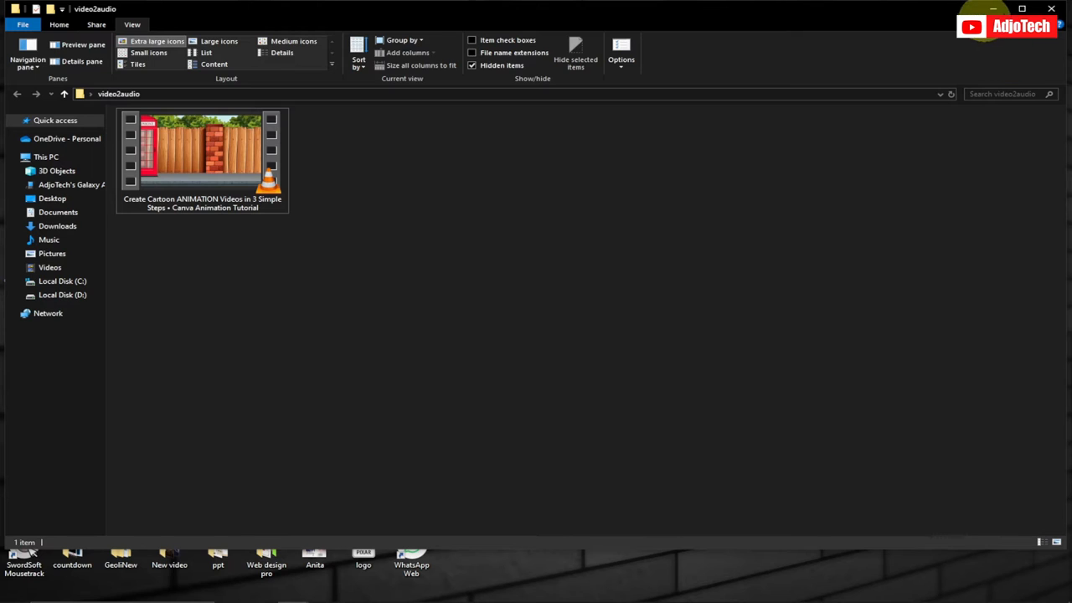
mouse_move(213, 159)
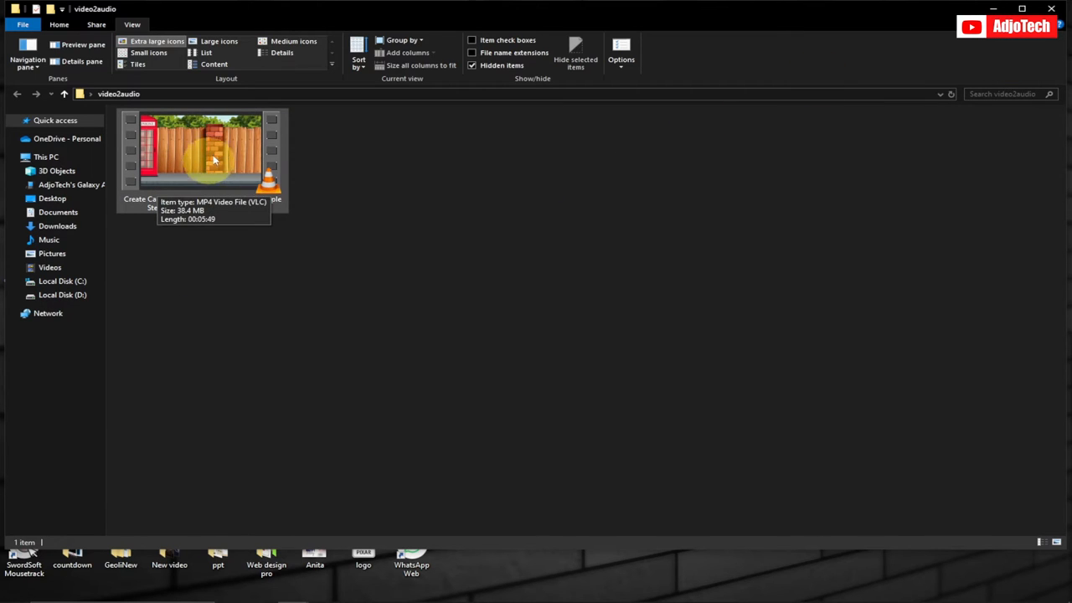
mouse_move(922, 23)
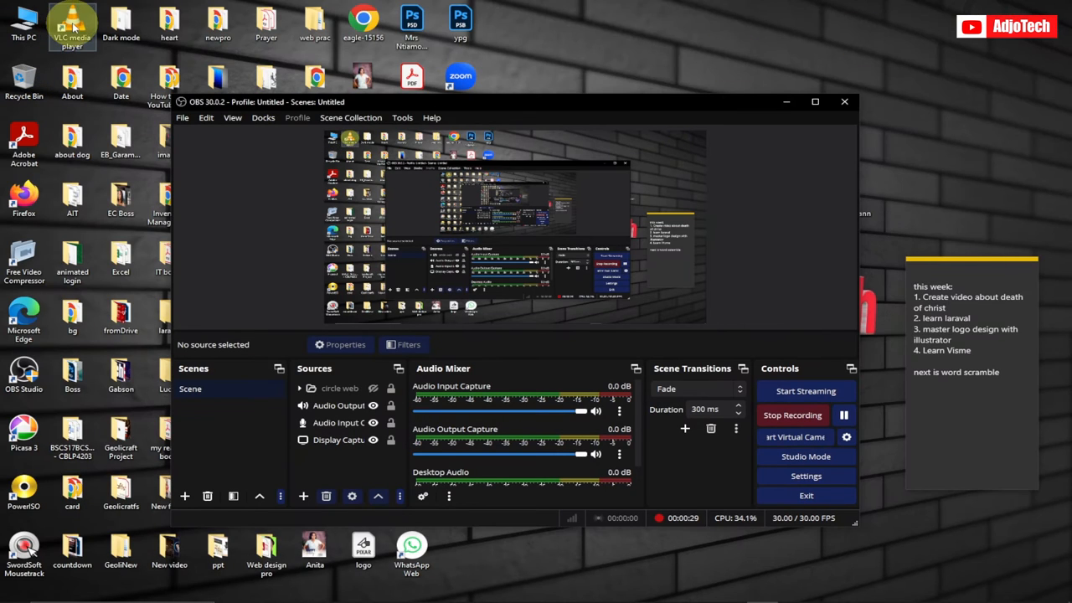
Step: Launch VLC from the desktop shortcut and open Media > Convert / Save
left_click(28, 23)
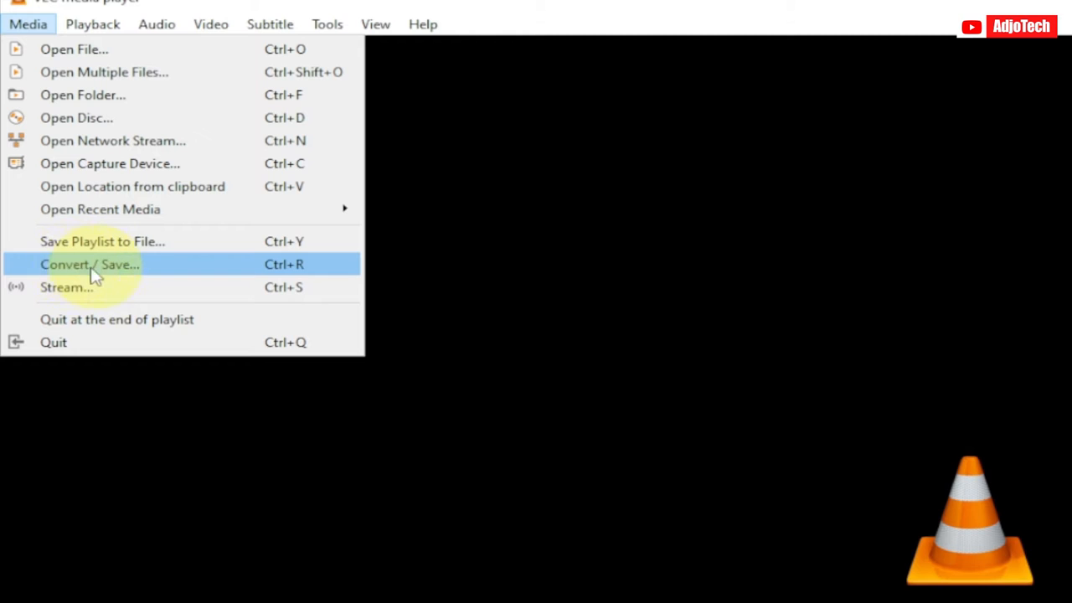
left_click(74, 49)
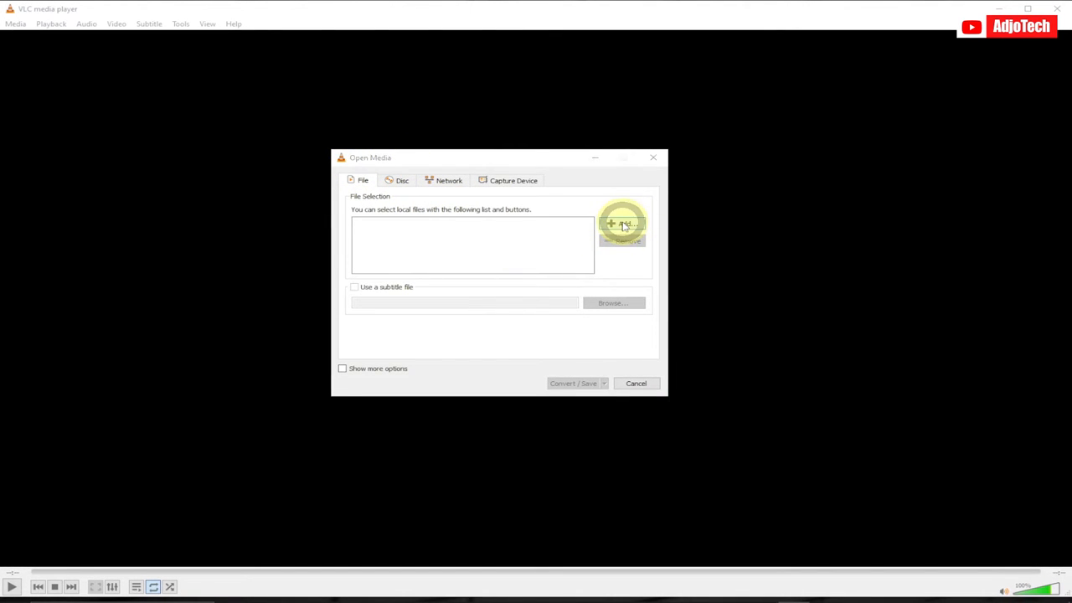
Step: Add the cartoon animation video from Desktop\video2audio as the file to convert
left_click(623, 224)
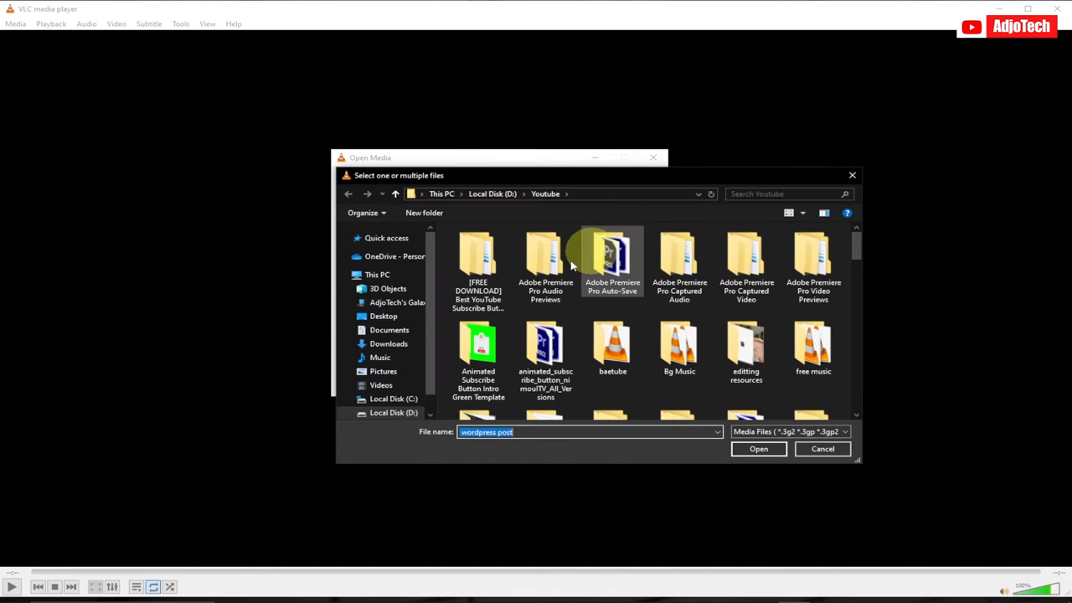
left_click(384, 316)
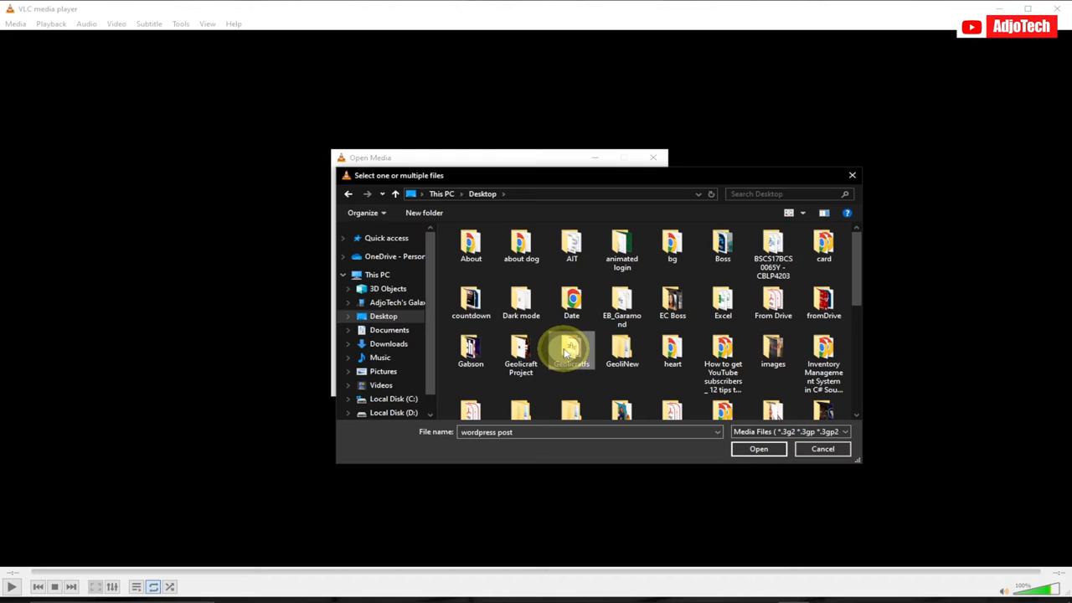
scroll("down", 3)
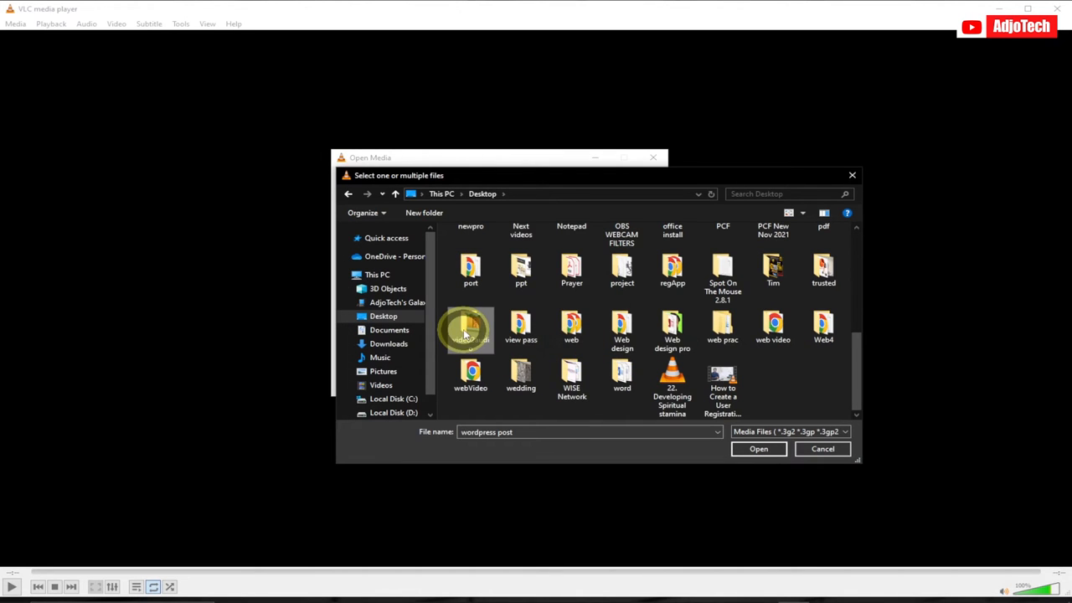
double_click(470, 327)
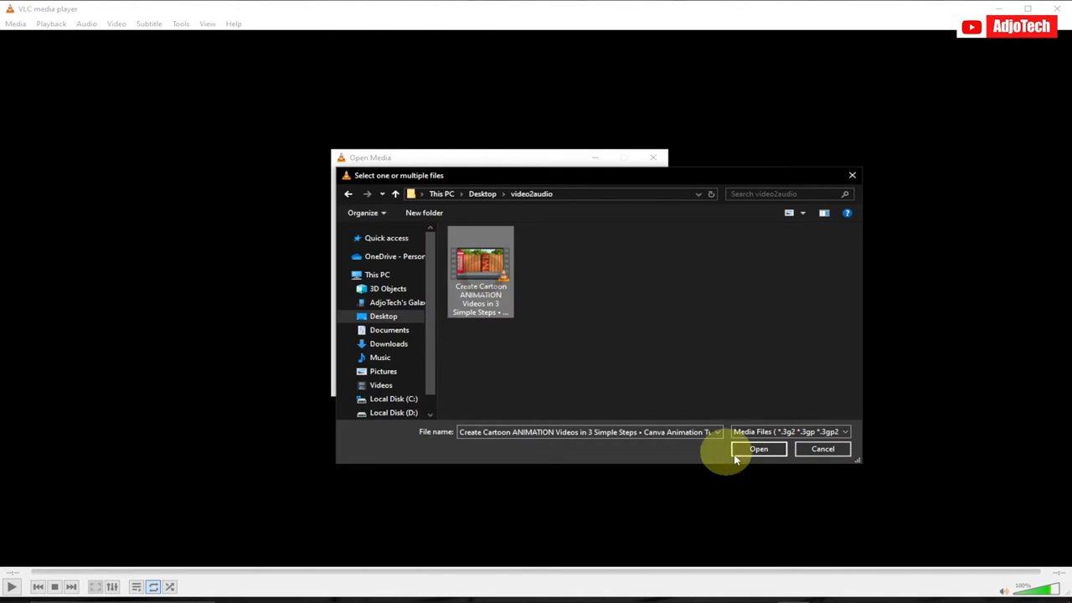
left_click(758, 449)
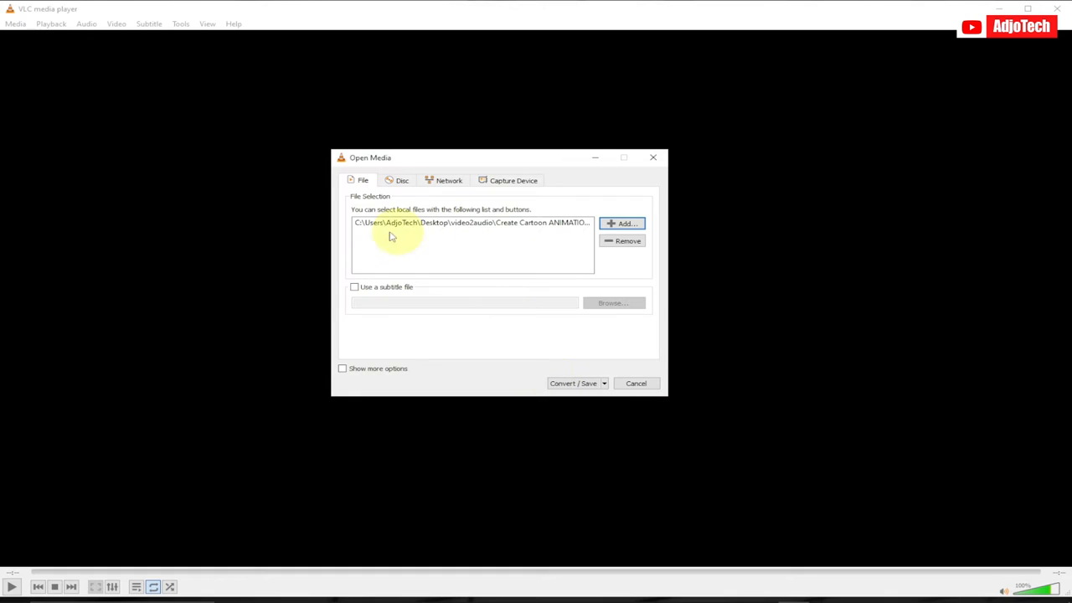
mouse_move(455, 242)
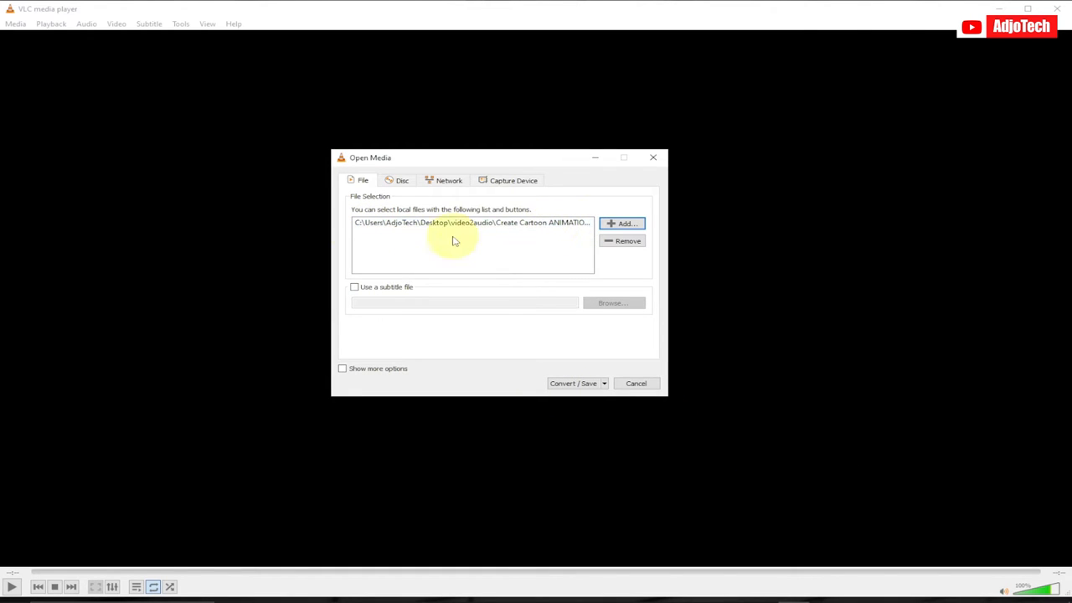
mouse_move(448, 265)
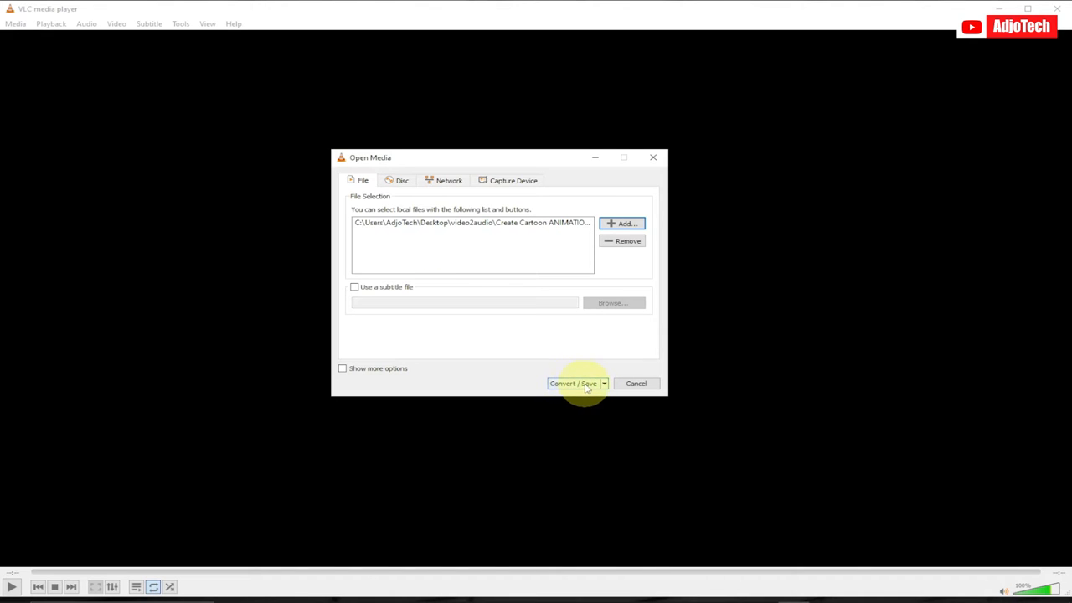
Step: Continue to the conversion settings and choose the Audio - MP3 profile
left_click(573, 383)
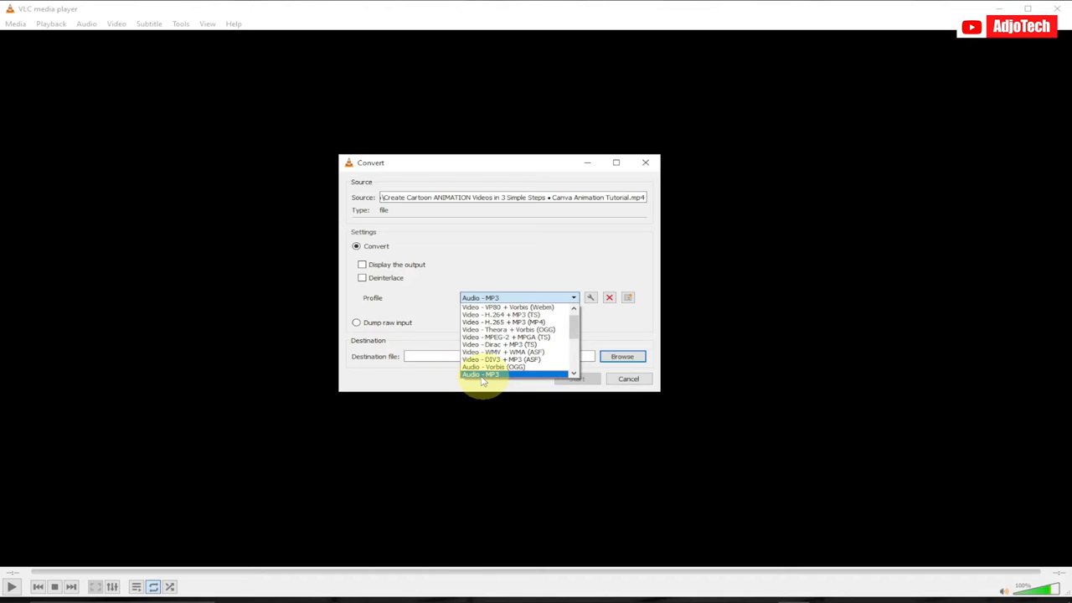
mouse_move(490, 378)
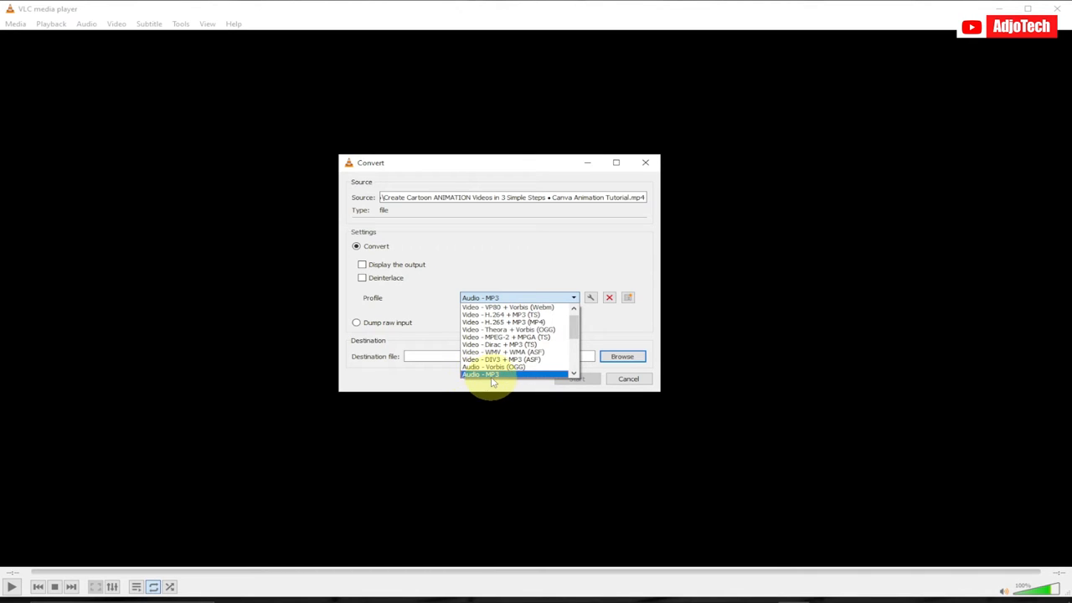
left_click(480, 375)
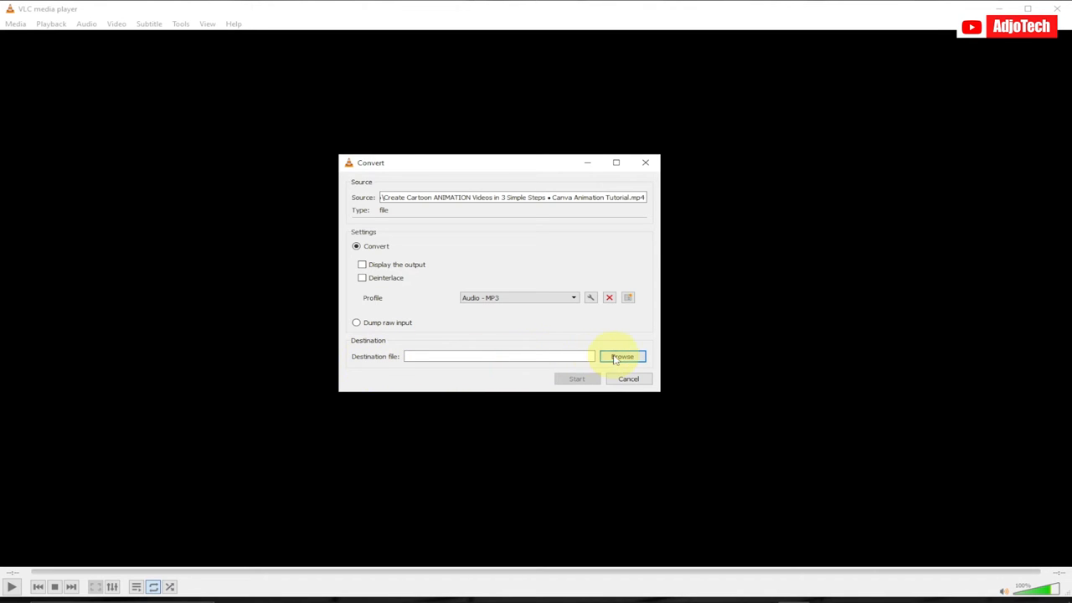
Step: Set the destination file to audio.mp3 in the video2audio folder
left_click(622, 356)
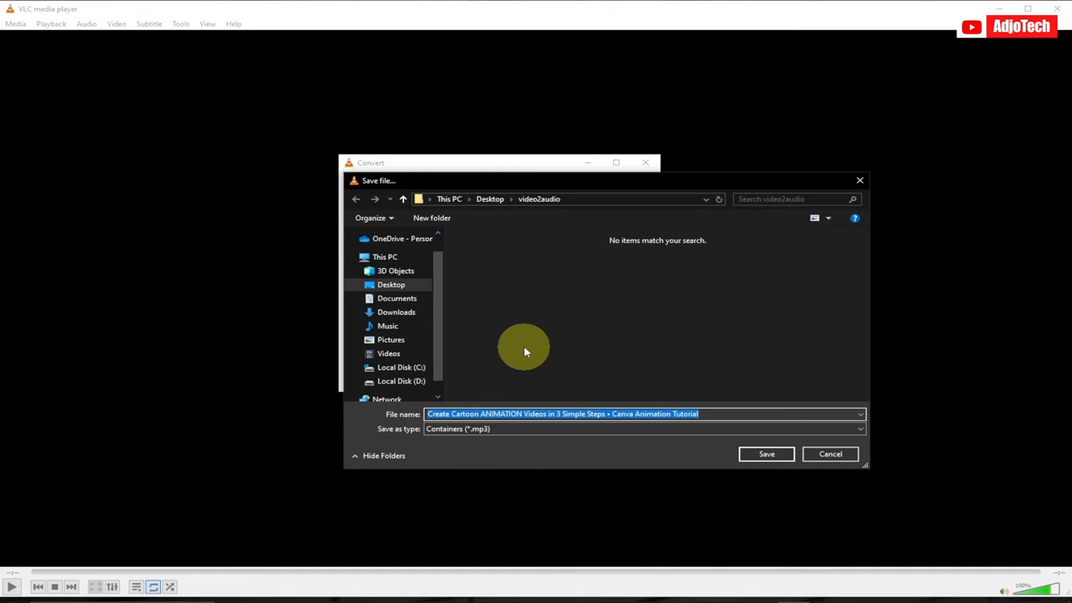
type("adu")
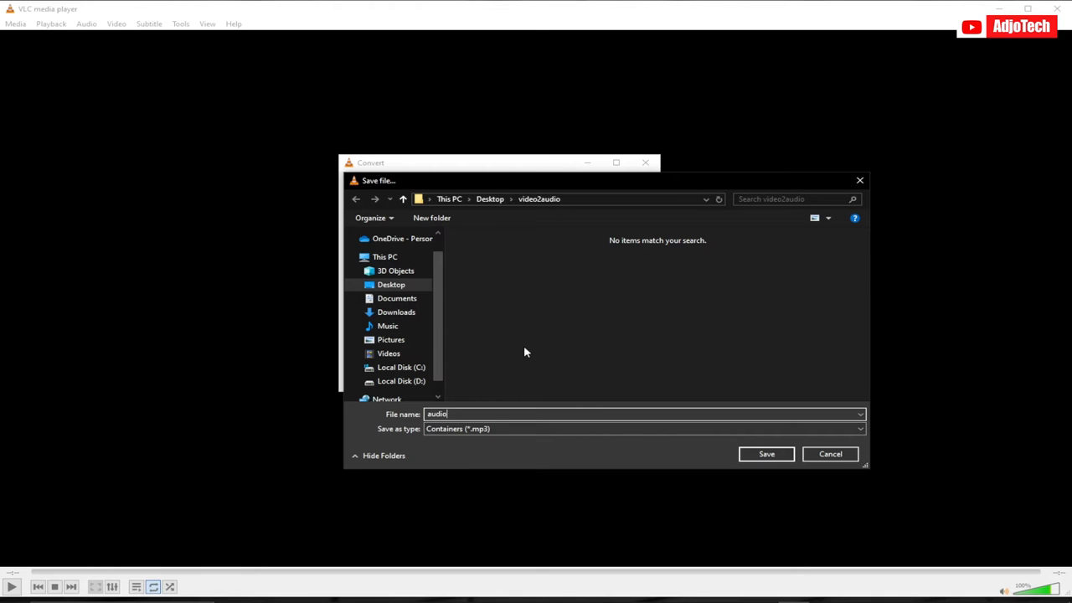
left_click(765, 453)
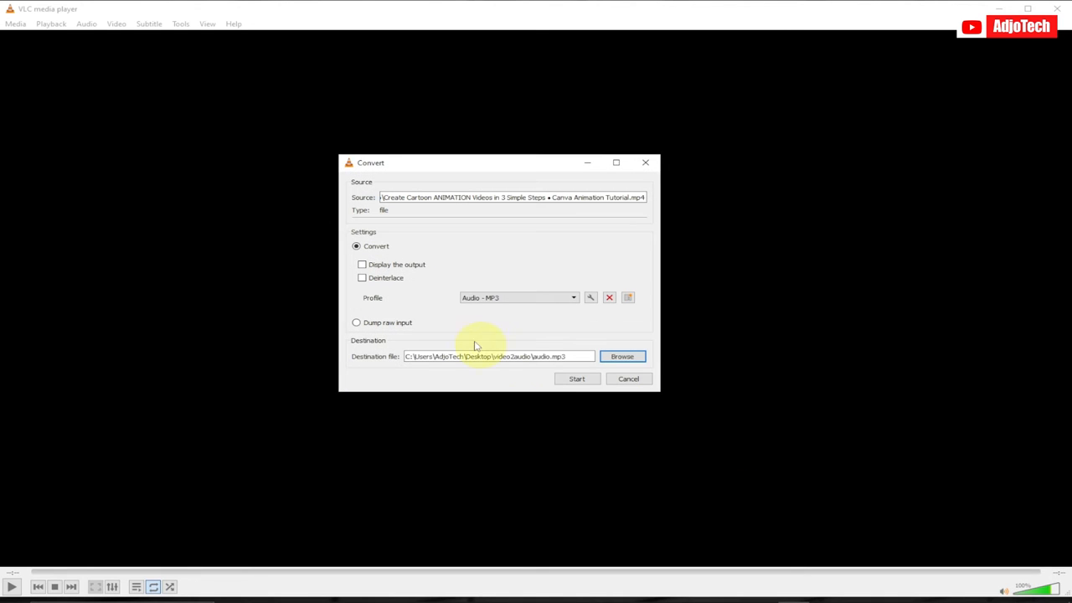
mouse_move(494, 224)
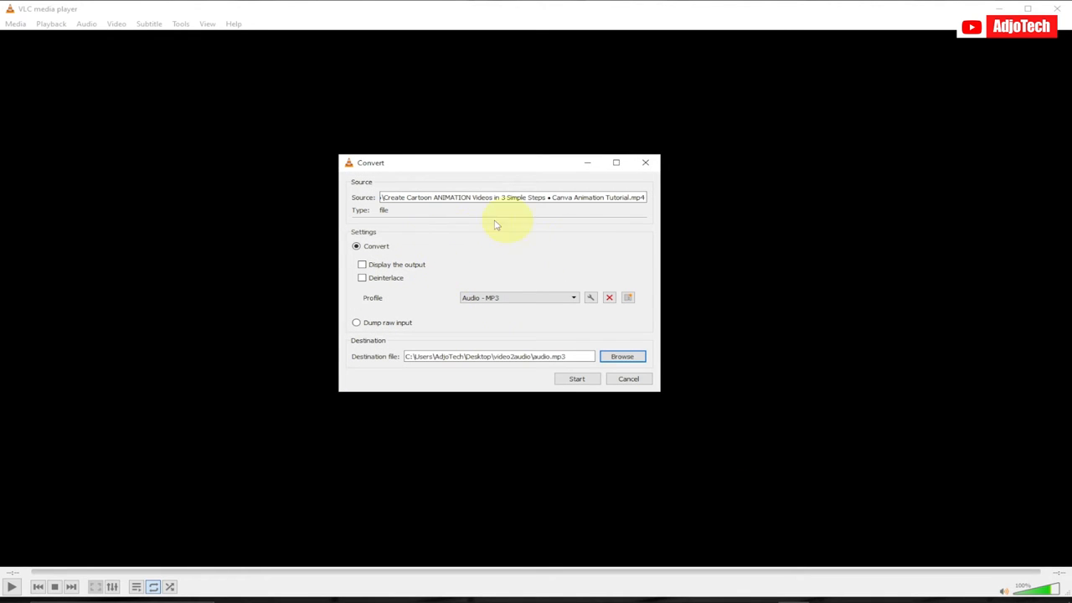
mouse_move(494, 244)
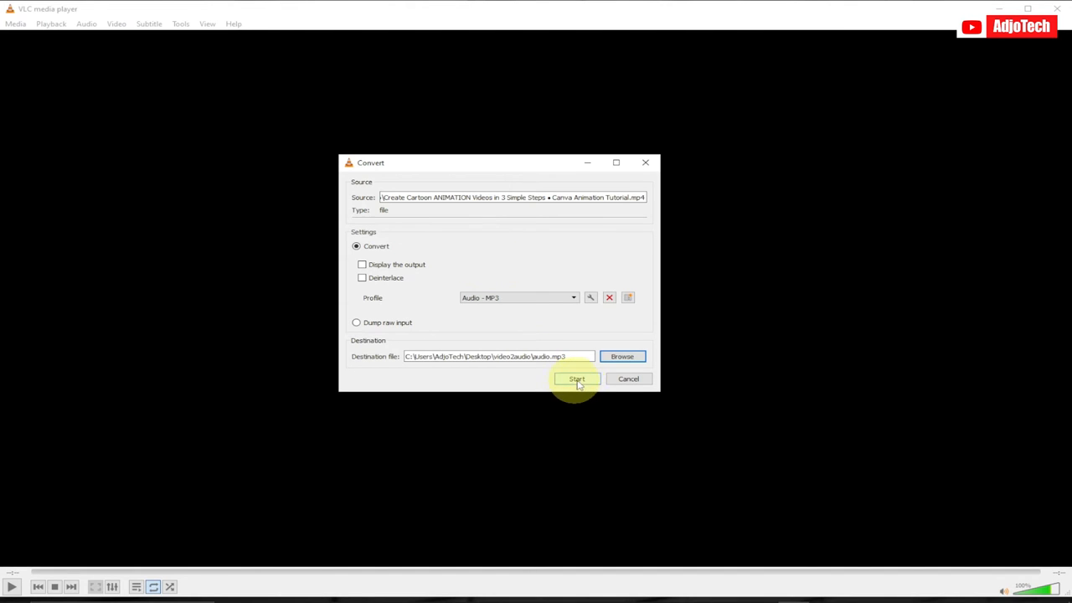
Step: Start converting the cartoon video to MP3 and let it run
left_click(576, 379)
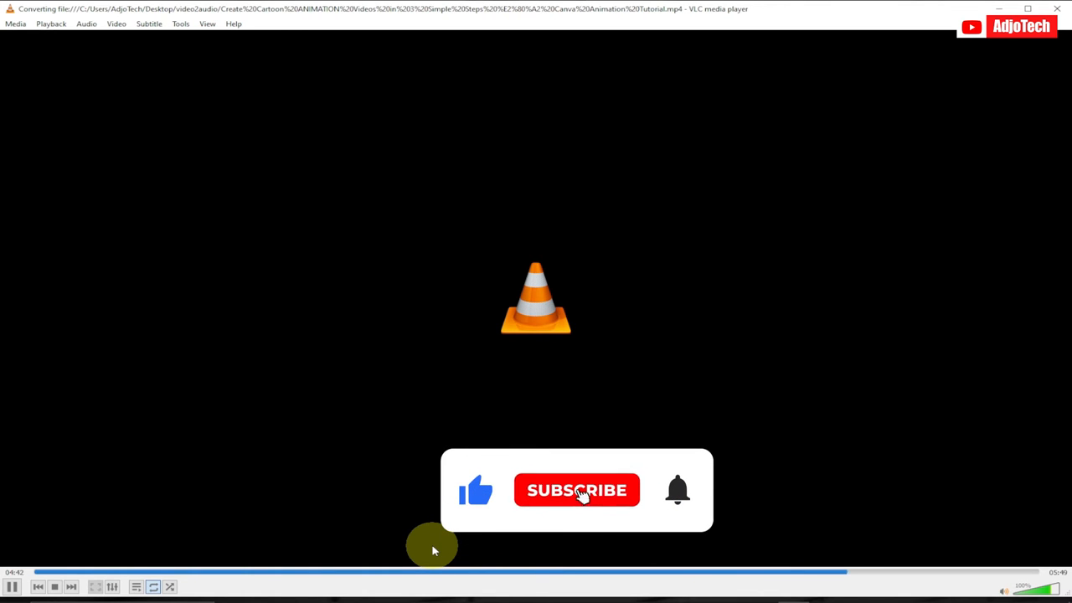
left_click(576, 490)
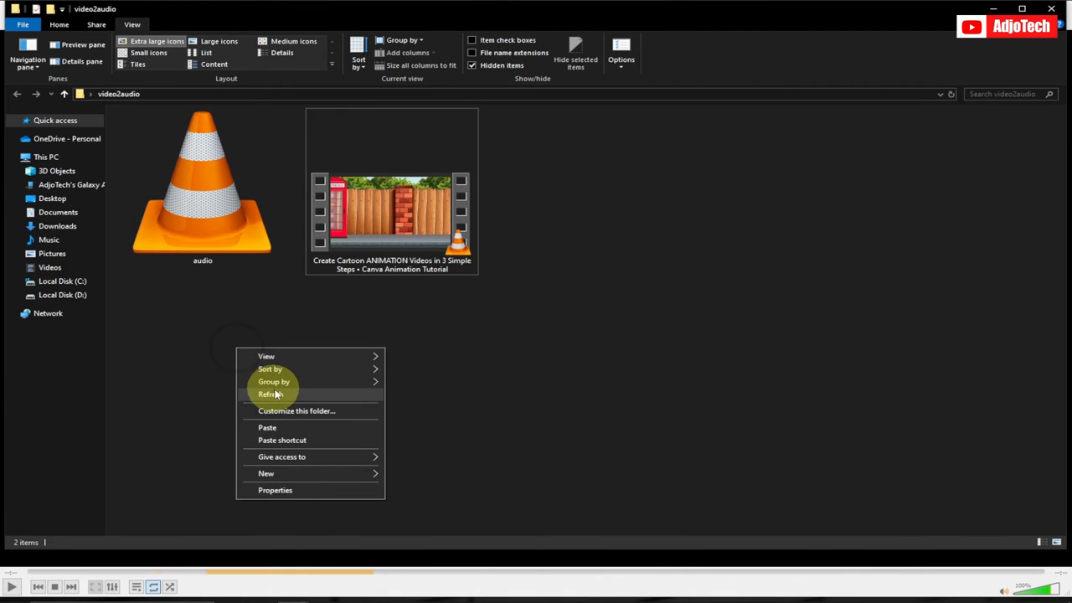
Step: Refresh the video2audio folder and open the original cartoon video
left_click(271, 394)
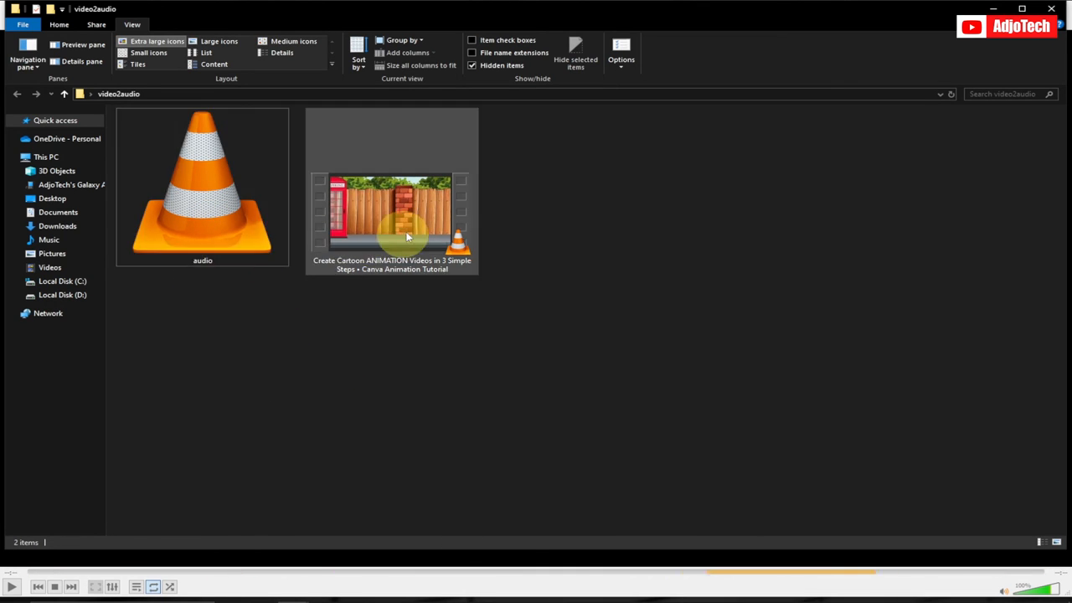
left_click(391, 214)
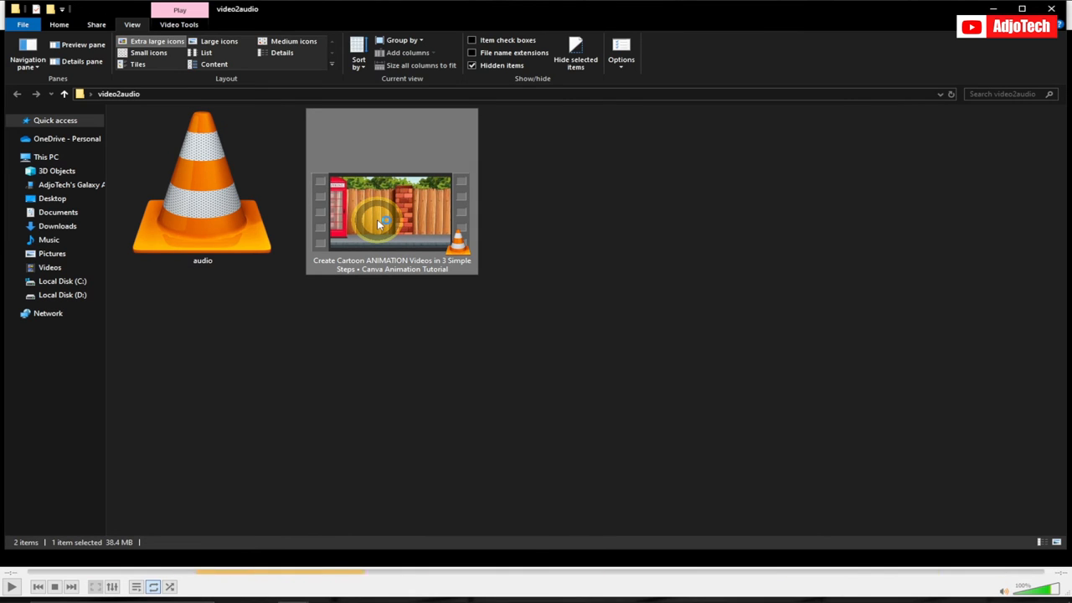
double_click(391, 214)
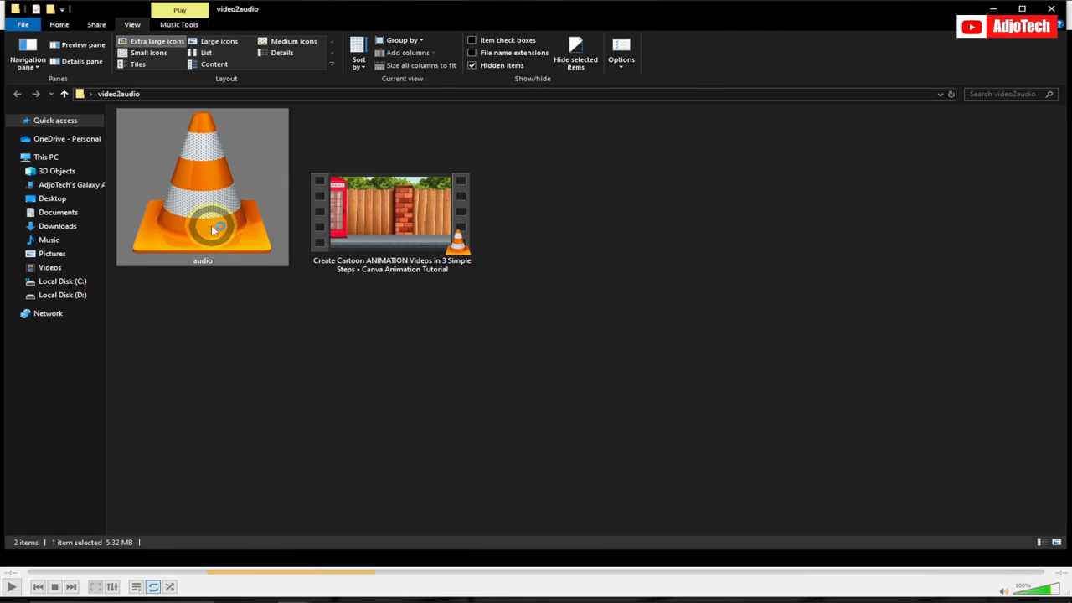
Step: Play the converted 5.32 MB audio file from the video2audio folder
double_click(201, 184)
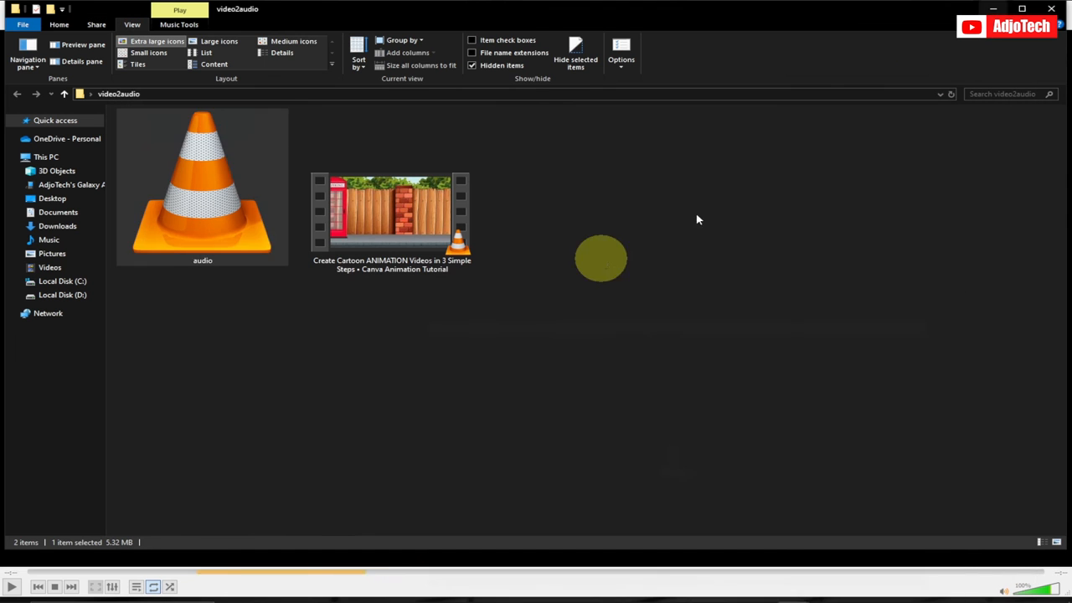
mouse_move(339, 348)
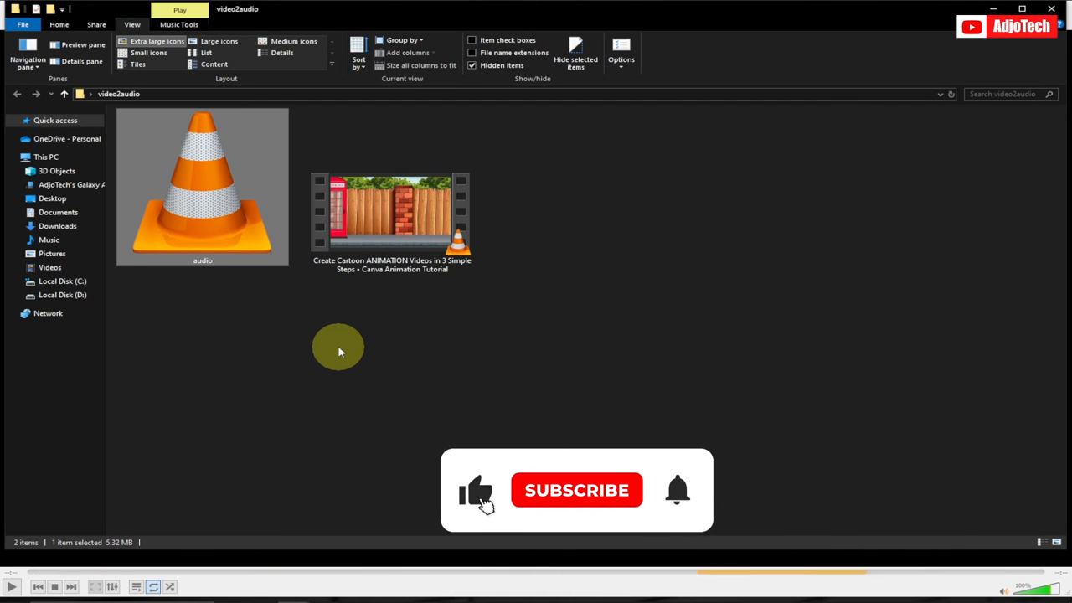
left_click(576, 490)
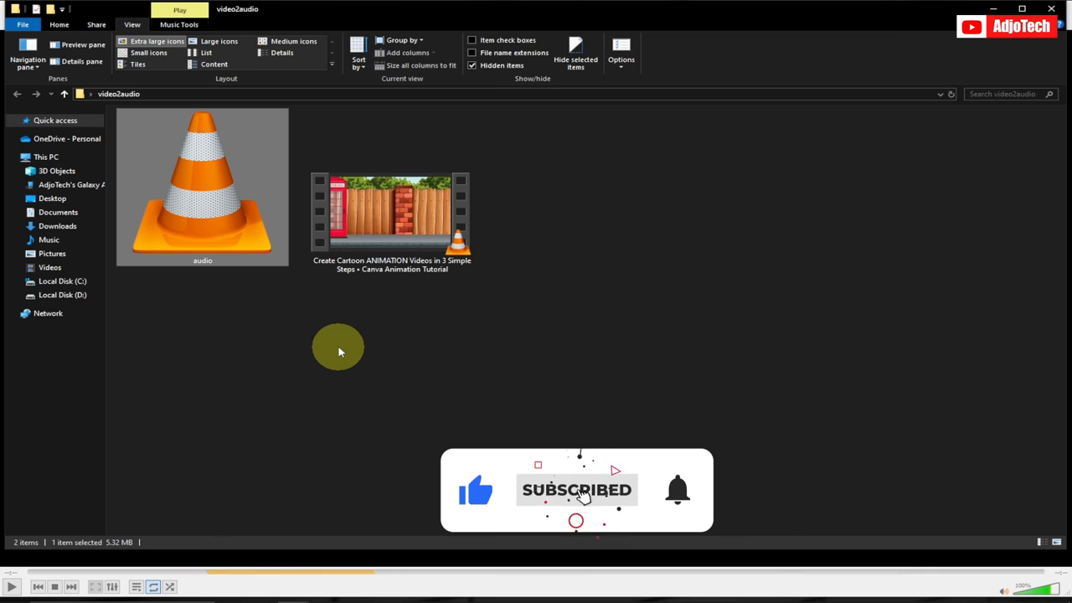
mouse_move(398, 436)
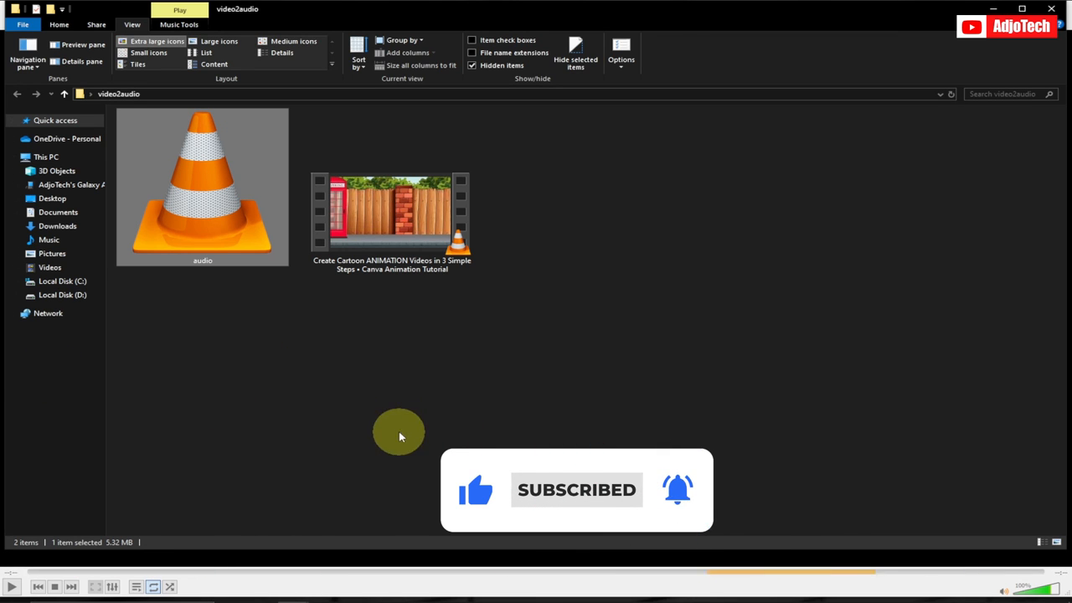